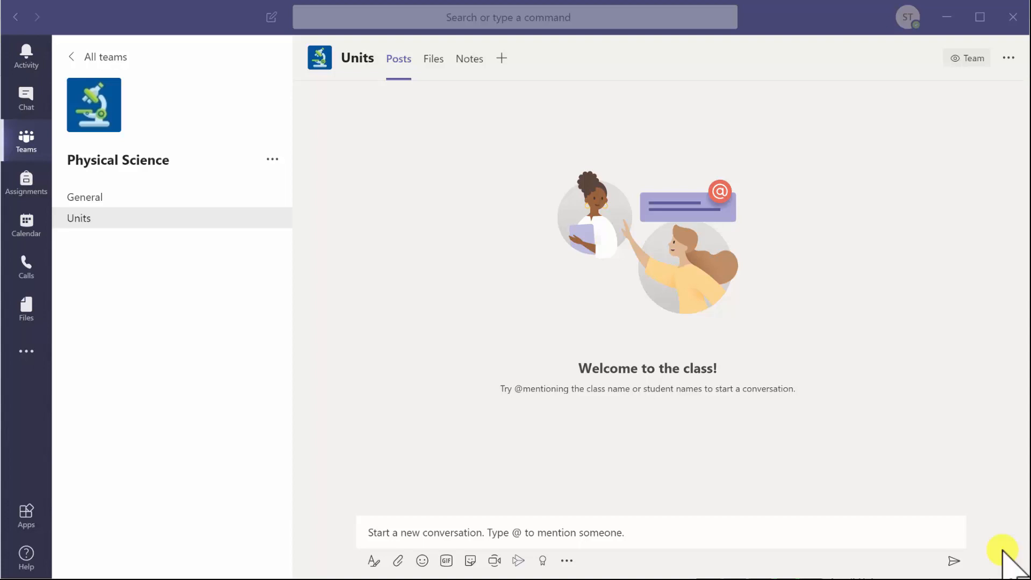
pyautogui.click(641, 532)
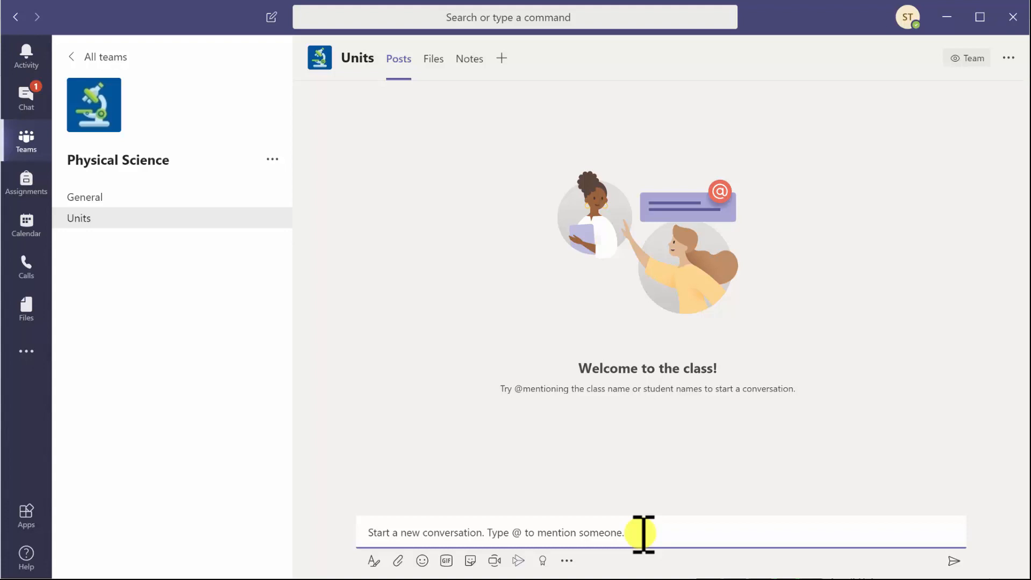
pyautogui.write('@F')
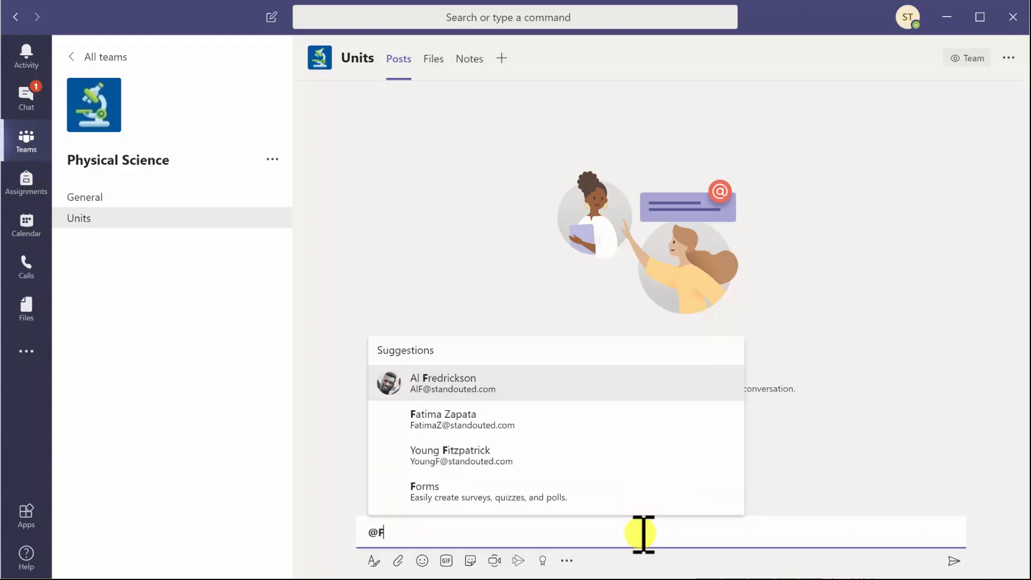
pyautogui.write('ORMS')
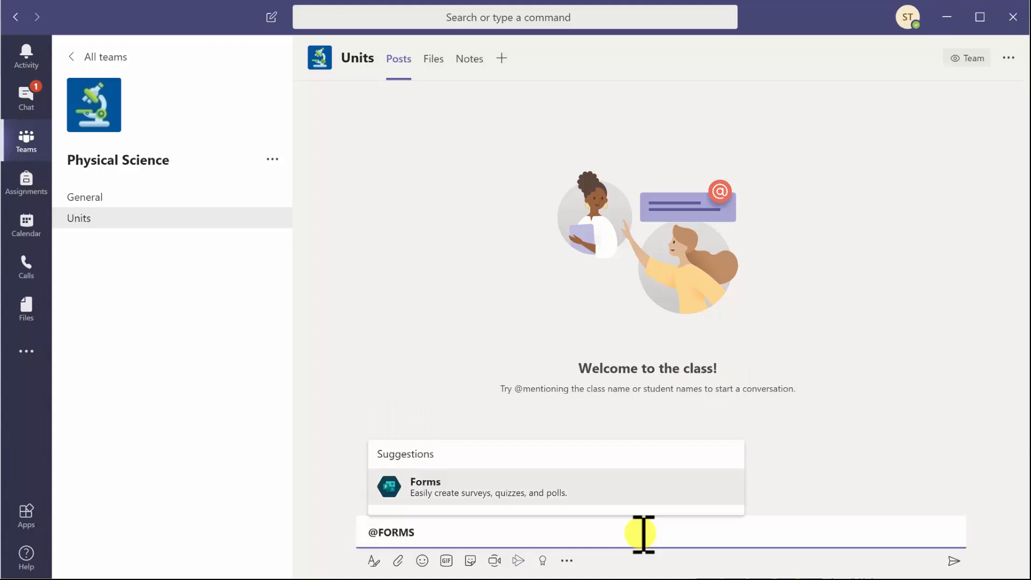
pyautogui.click(488, 486)
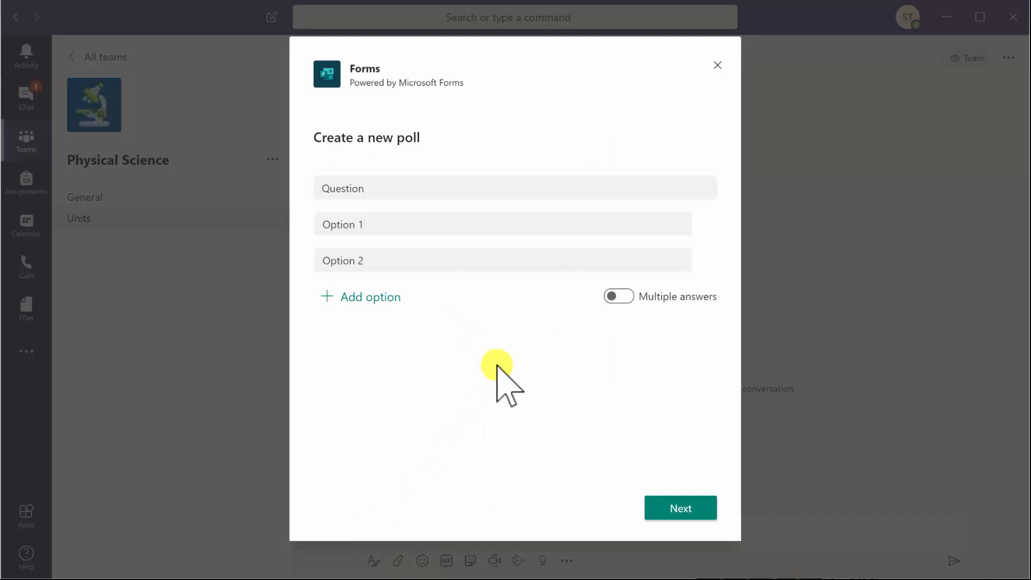
# - Enter the question 'Did you understands today's topic?' and choose the suggested Yes/No options
pyautogui.click(514, 188)
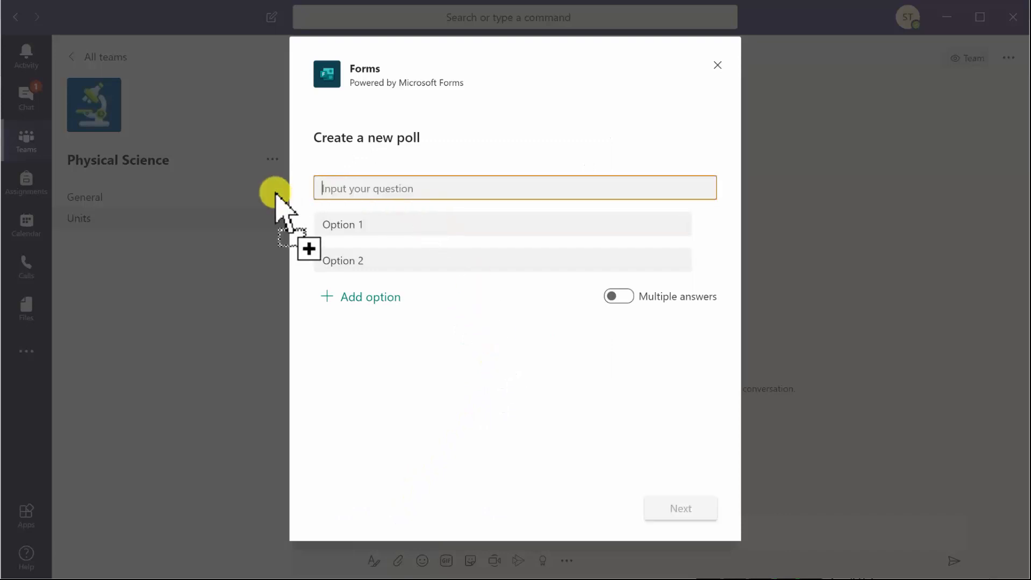
pyautogui.write('Did you u')
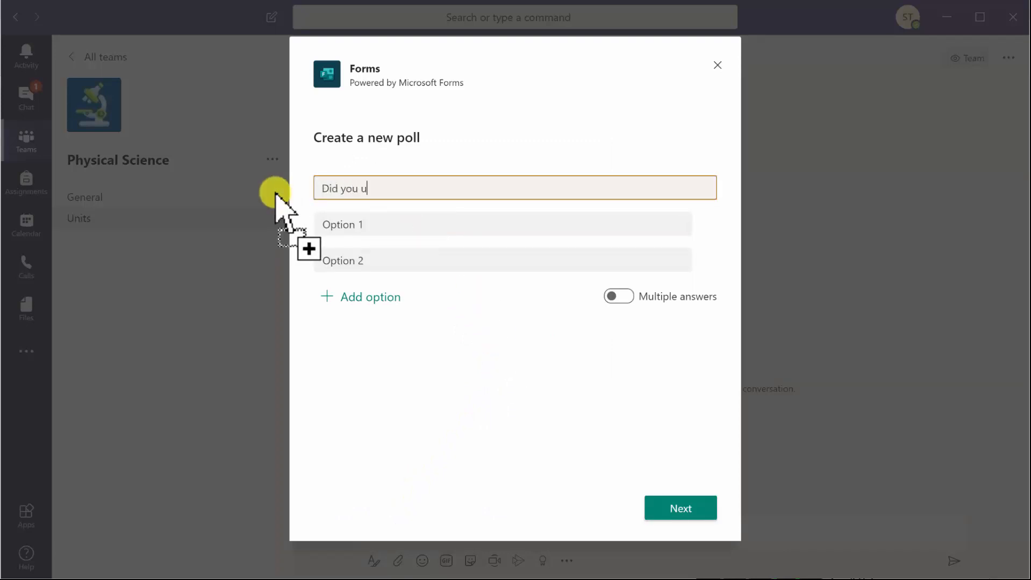
pyautogui.write('nderstands toda')
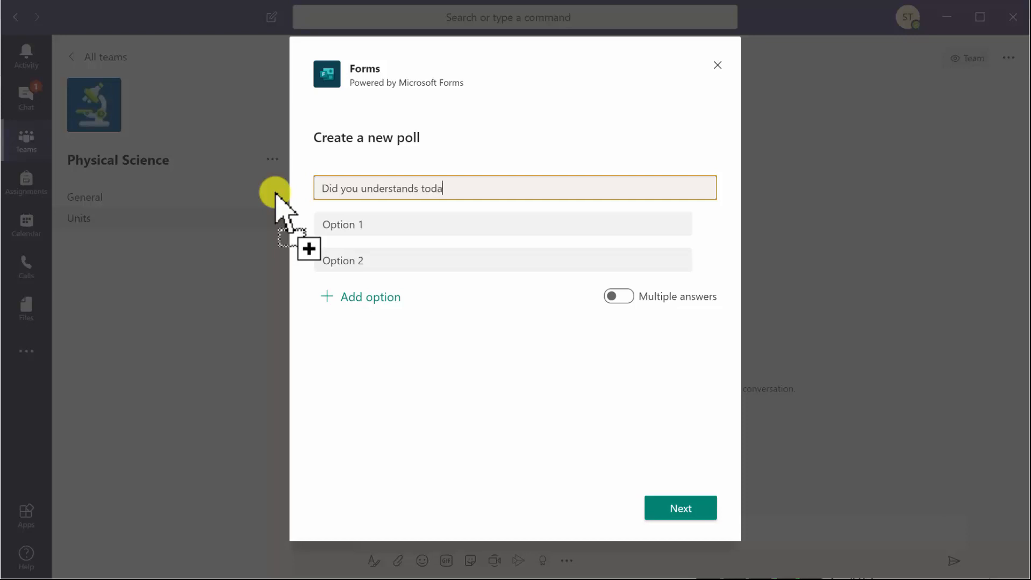
pyautogui.write("y's to")
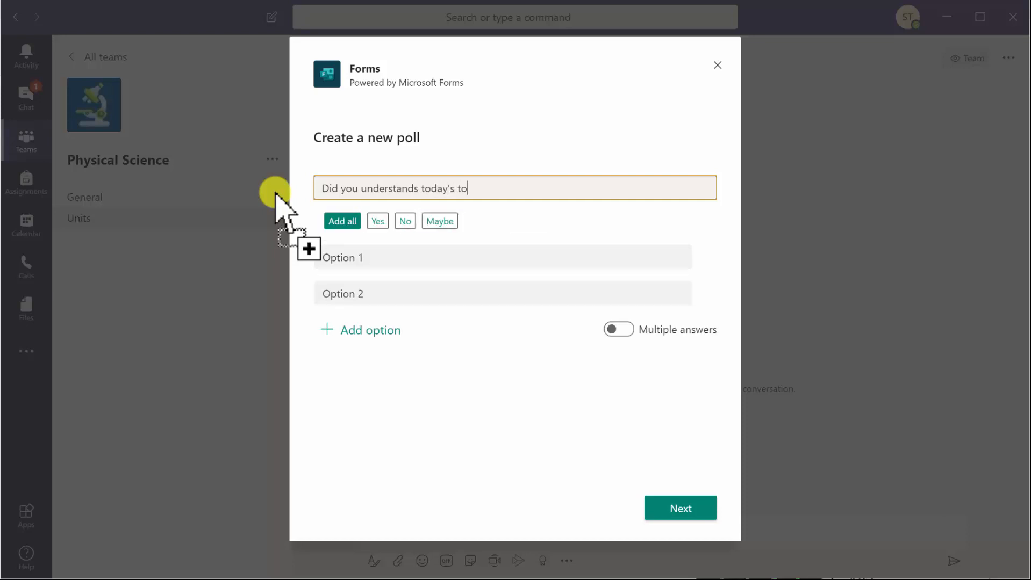
pyautogui.write('pic?')
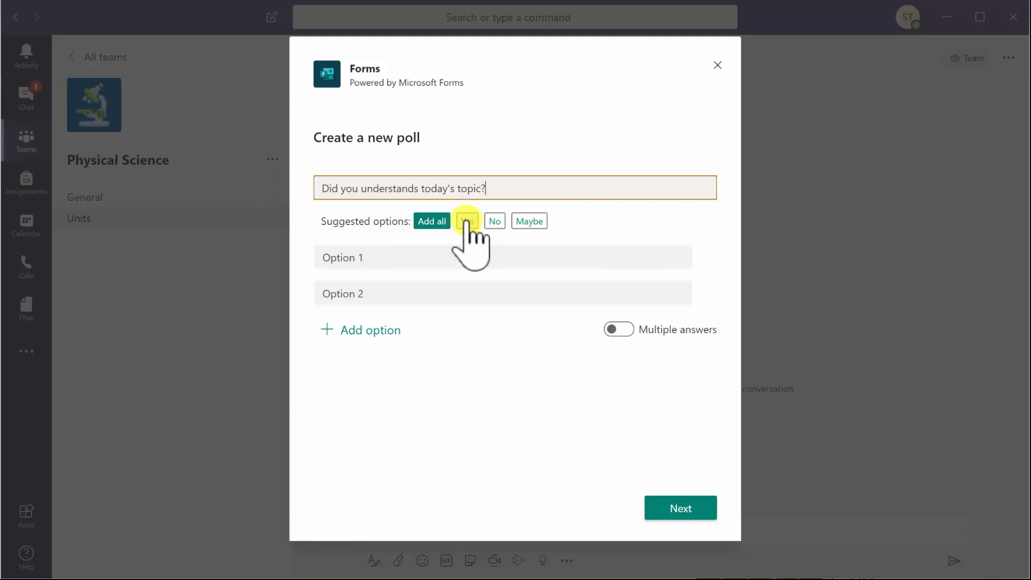
pyautogui.click(467, 221)
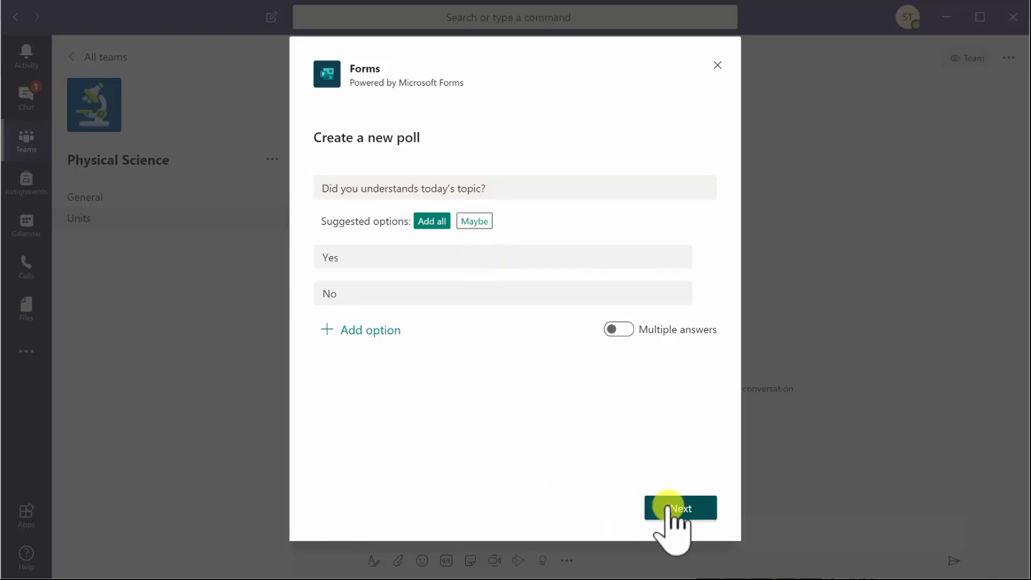
# - Preview the poll card, send it to the Units channel, and close the Forms window
pyautogui.click(680, 508)
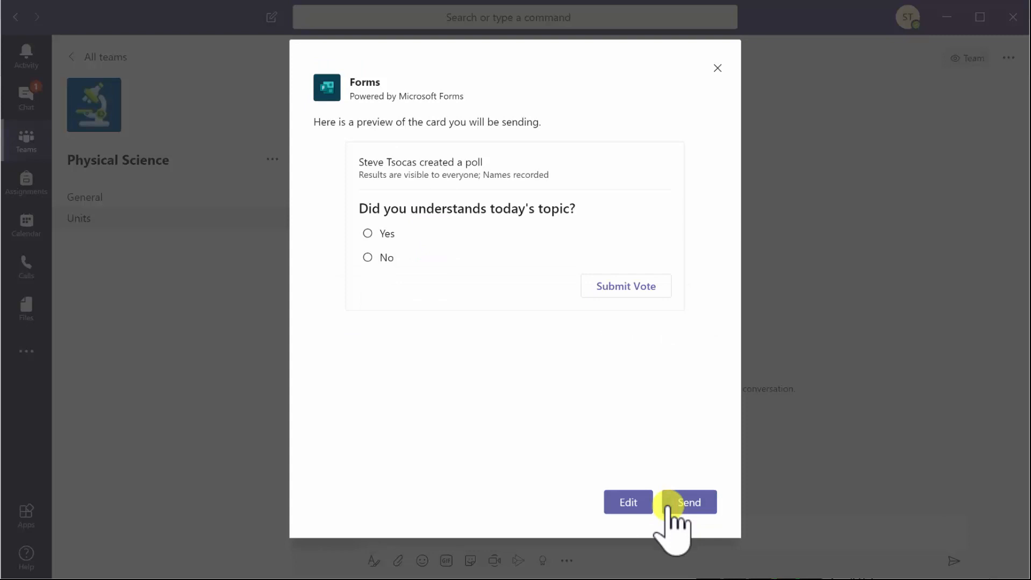
pyautogui.click(688, 502)
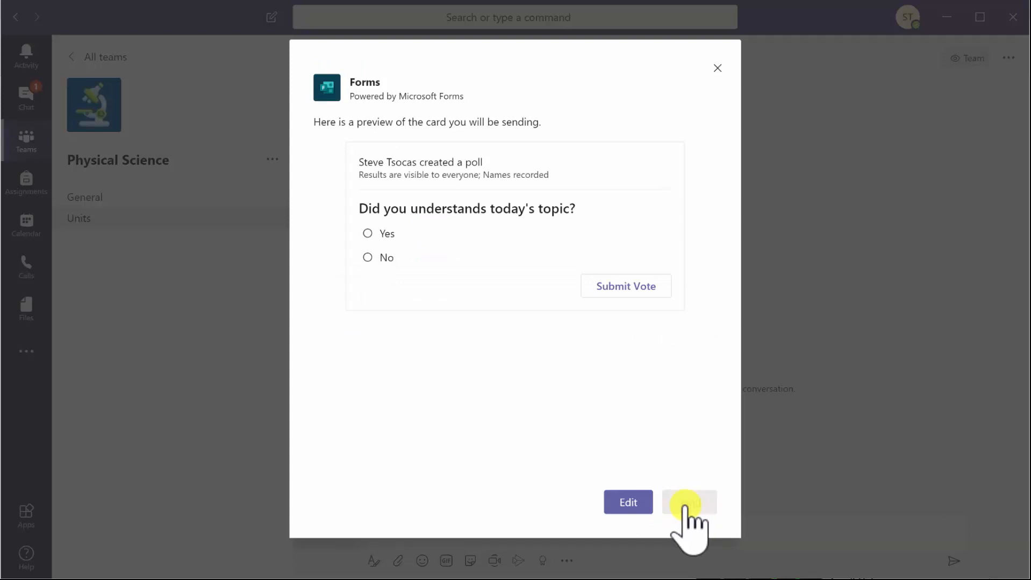
pyautogui.moveTo(718, 68)
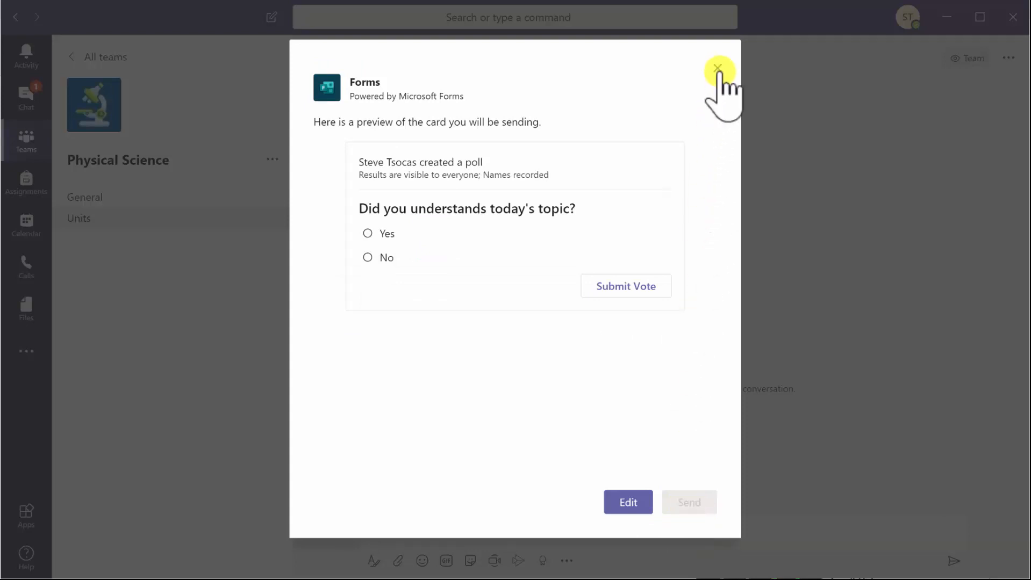
pyautogui.click(716, 67)
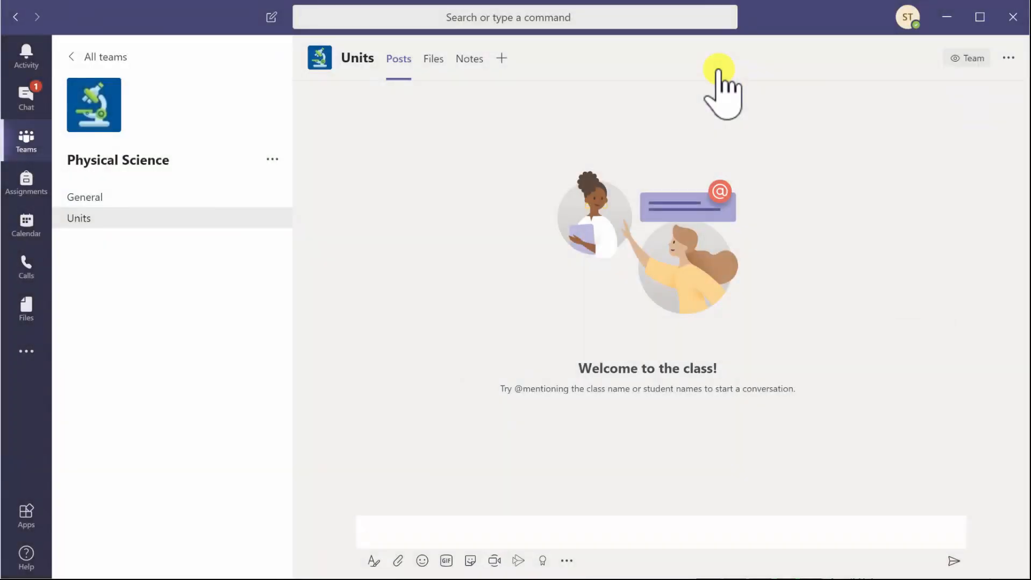